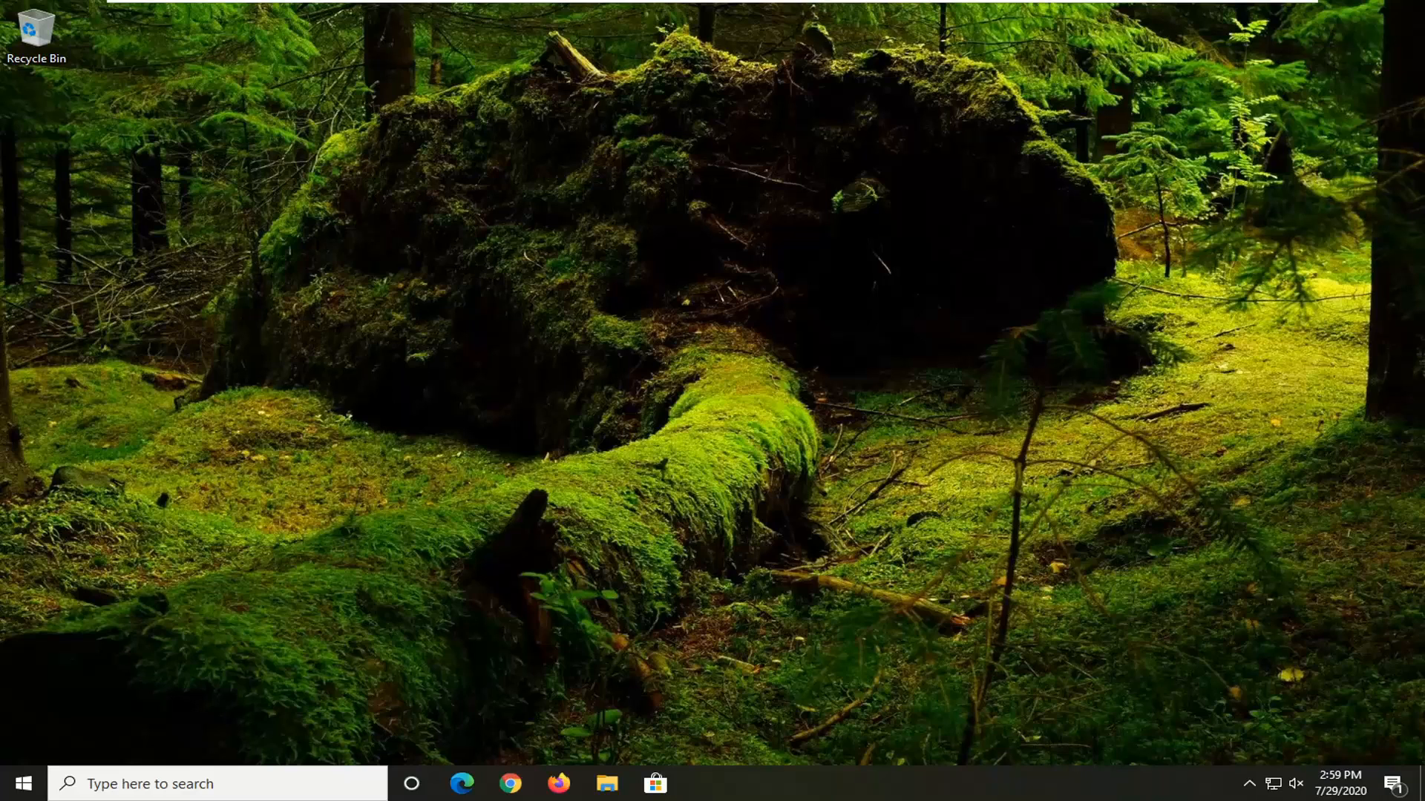
mouse_move(5, 525)
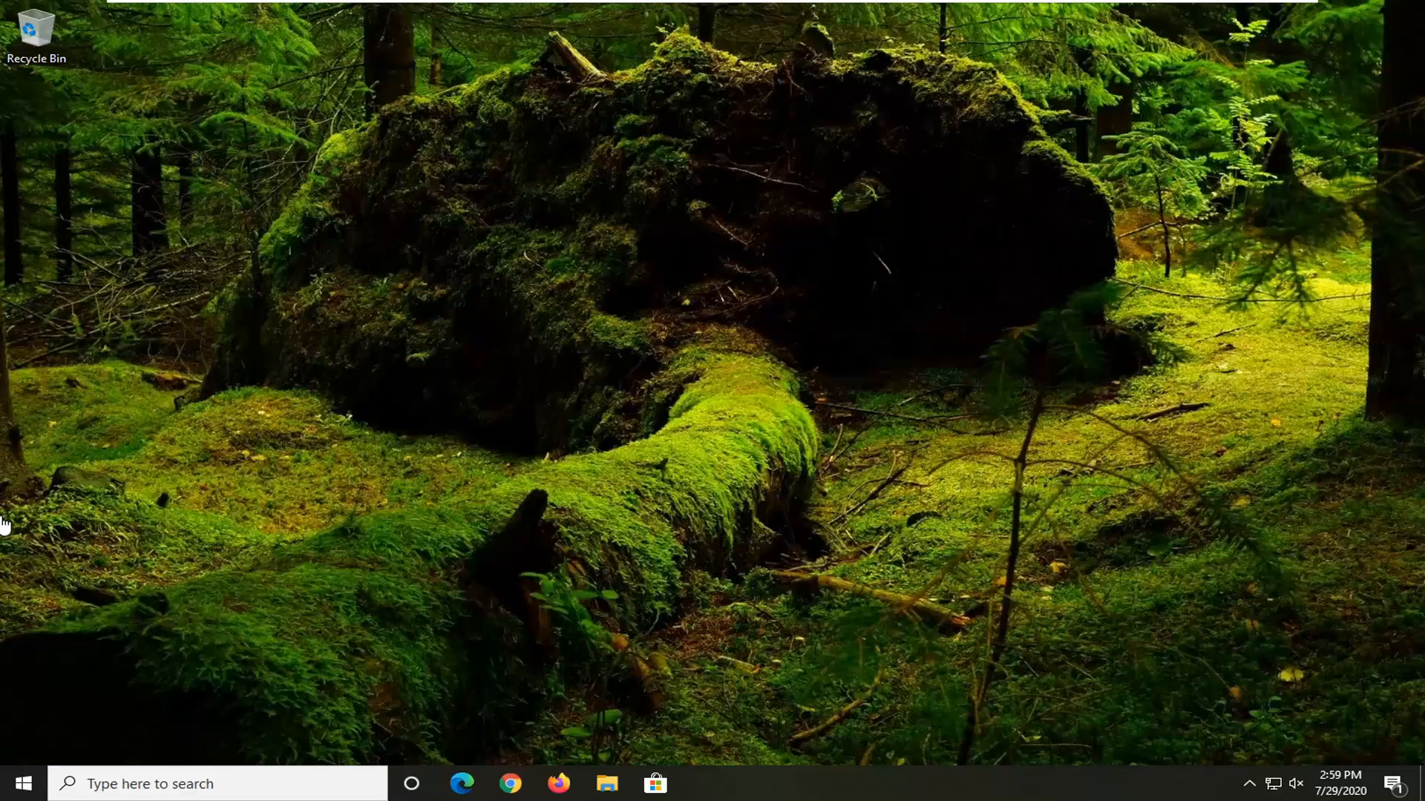
- Search the Start menu for "windows features" to reach the Windows Features dialog
left_click(20, 784)
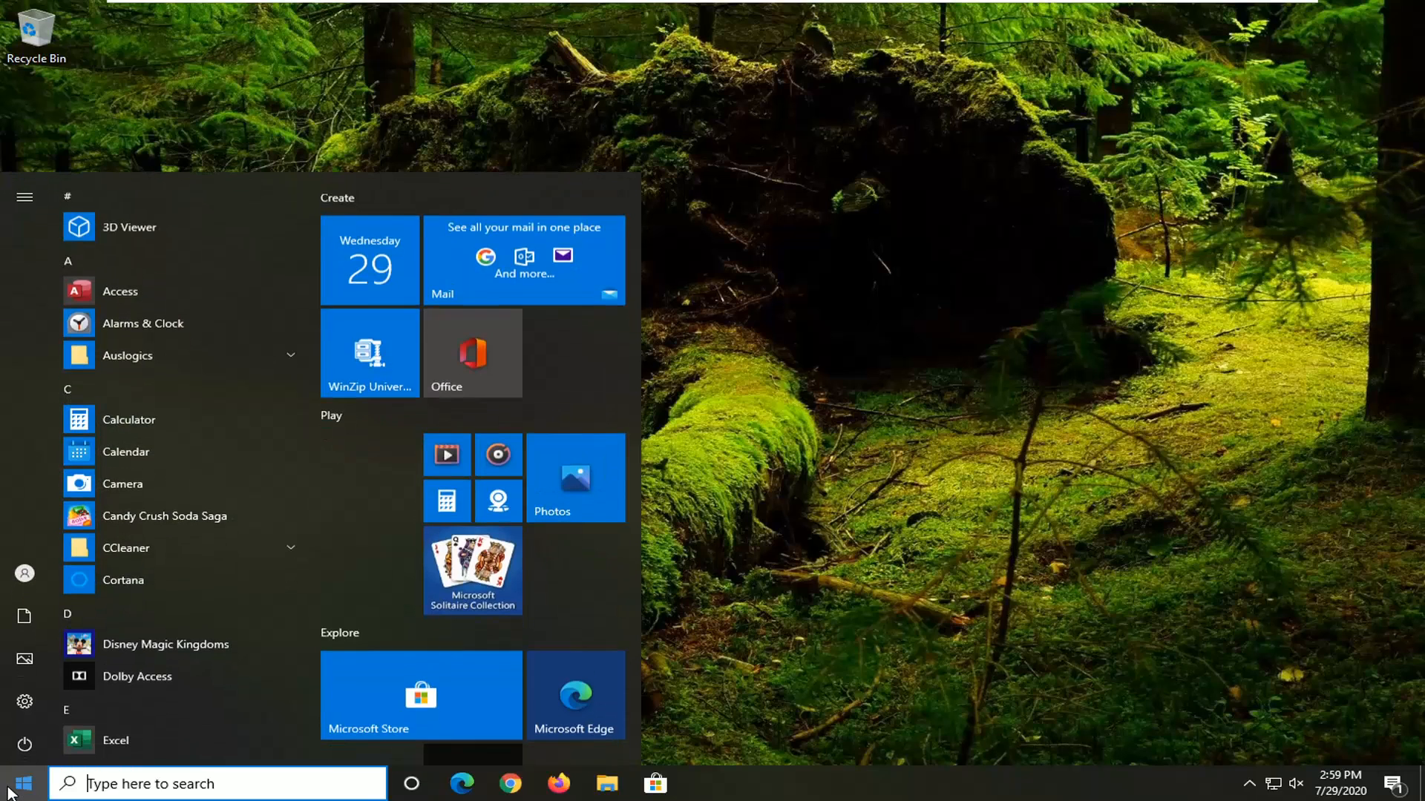
type("windows")
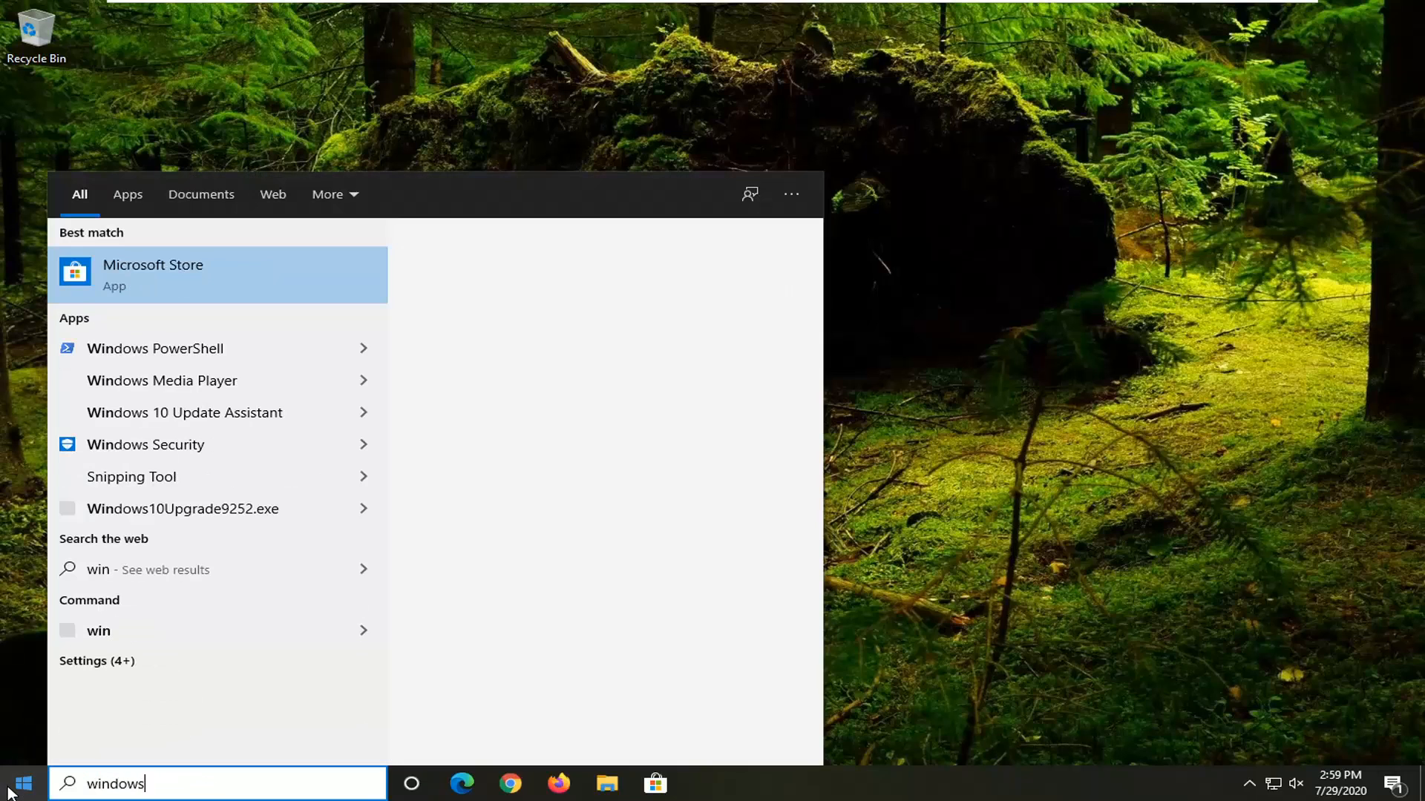
type("feature")
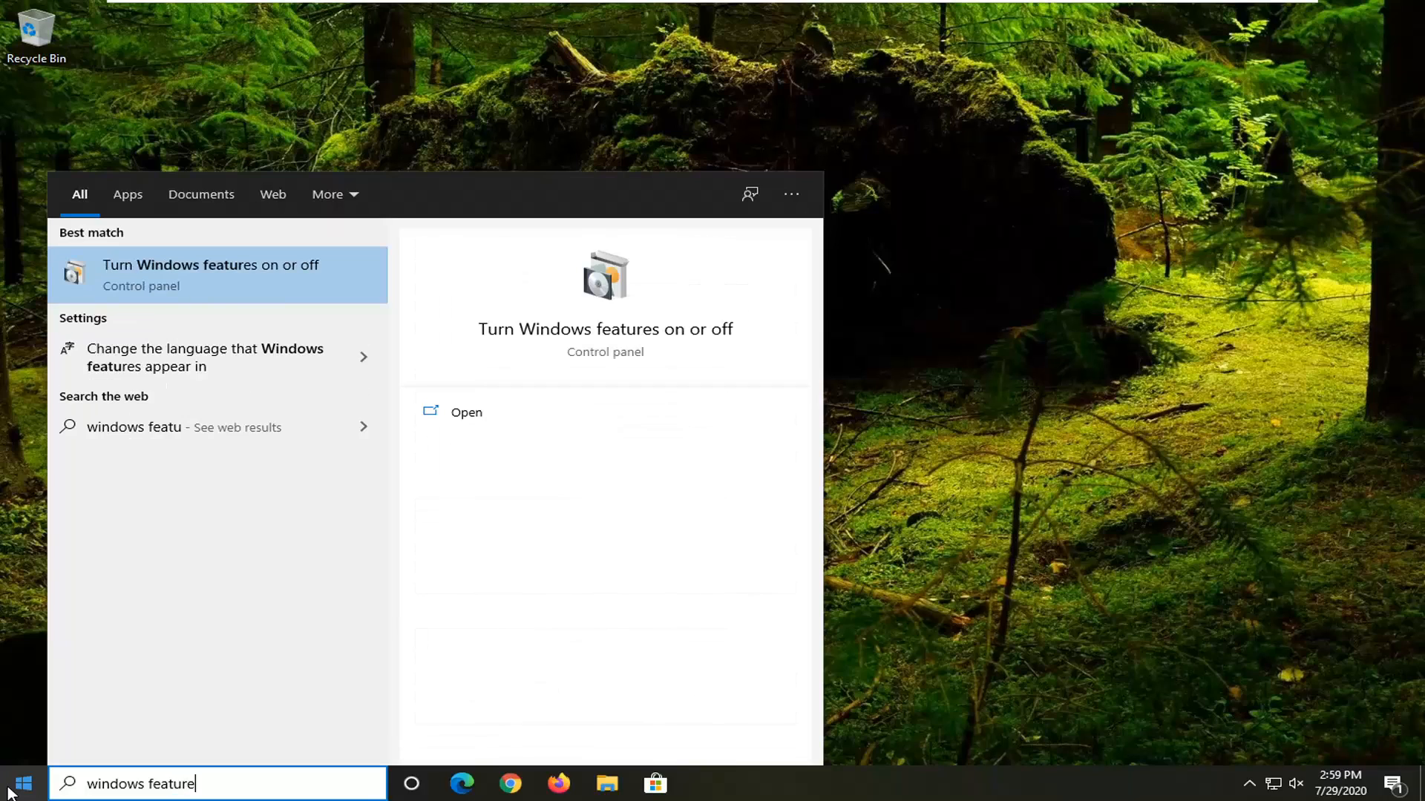
type("s")
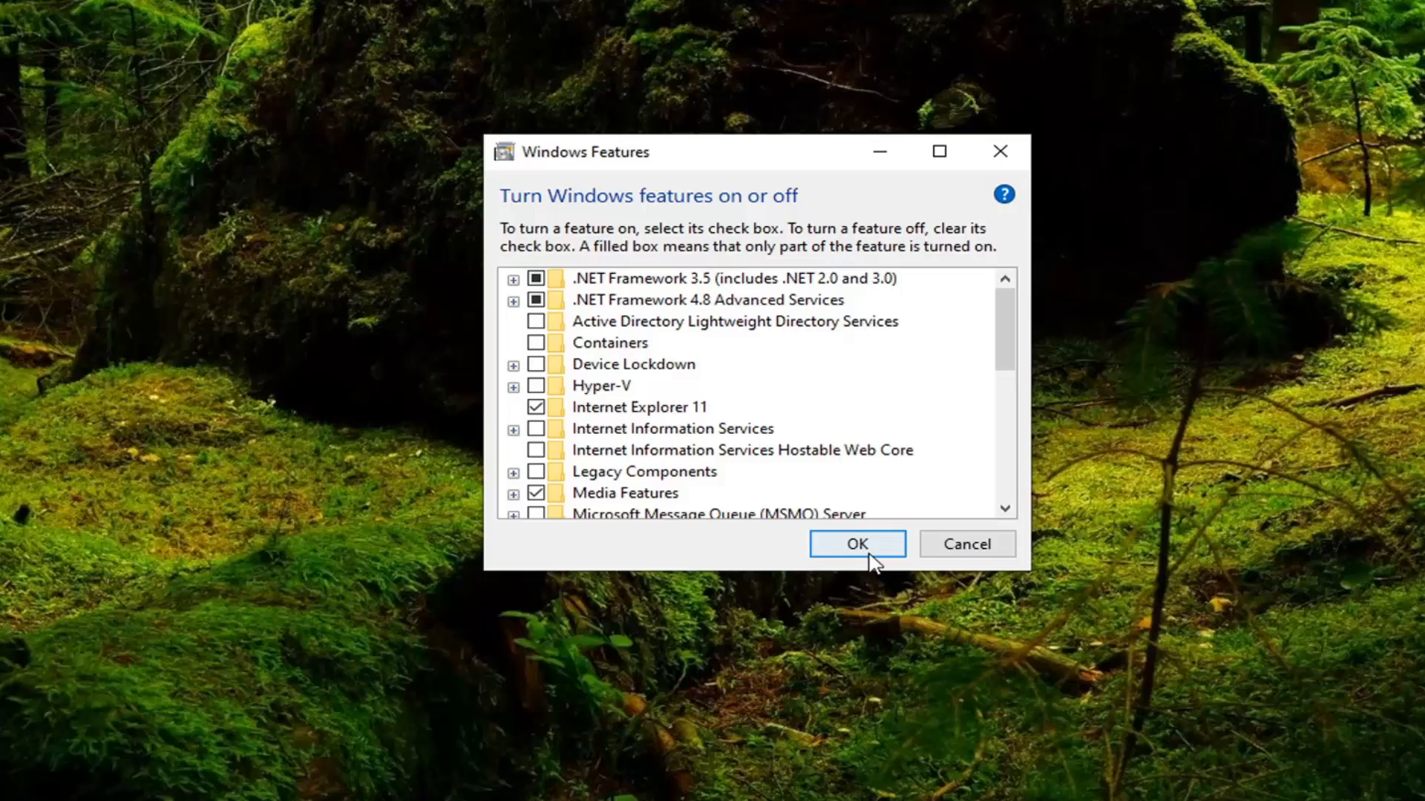
mouse_move(832, 683)
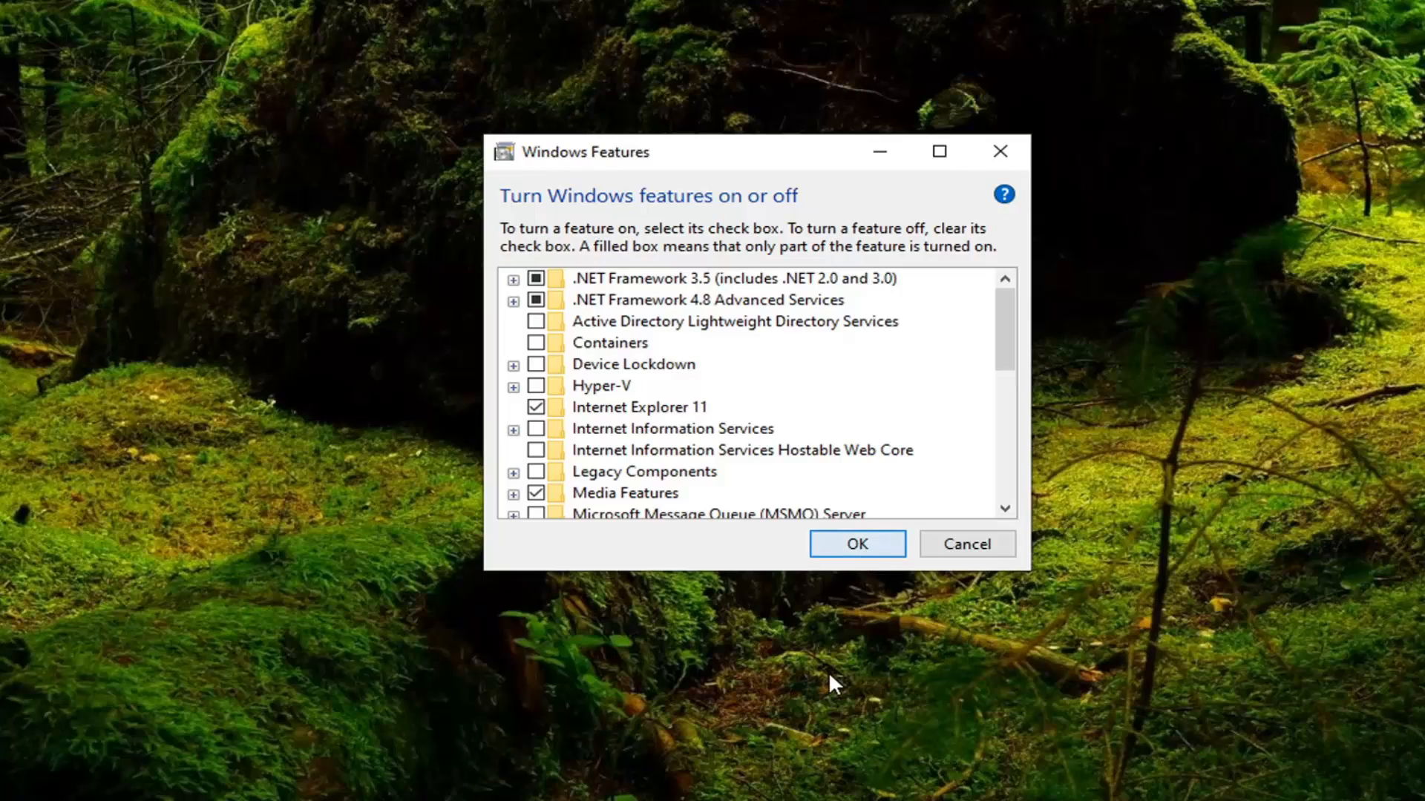
- Confirm the .NET Framework 3.5 selection in Windows Features with OK
left_click(855, 544)
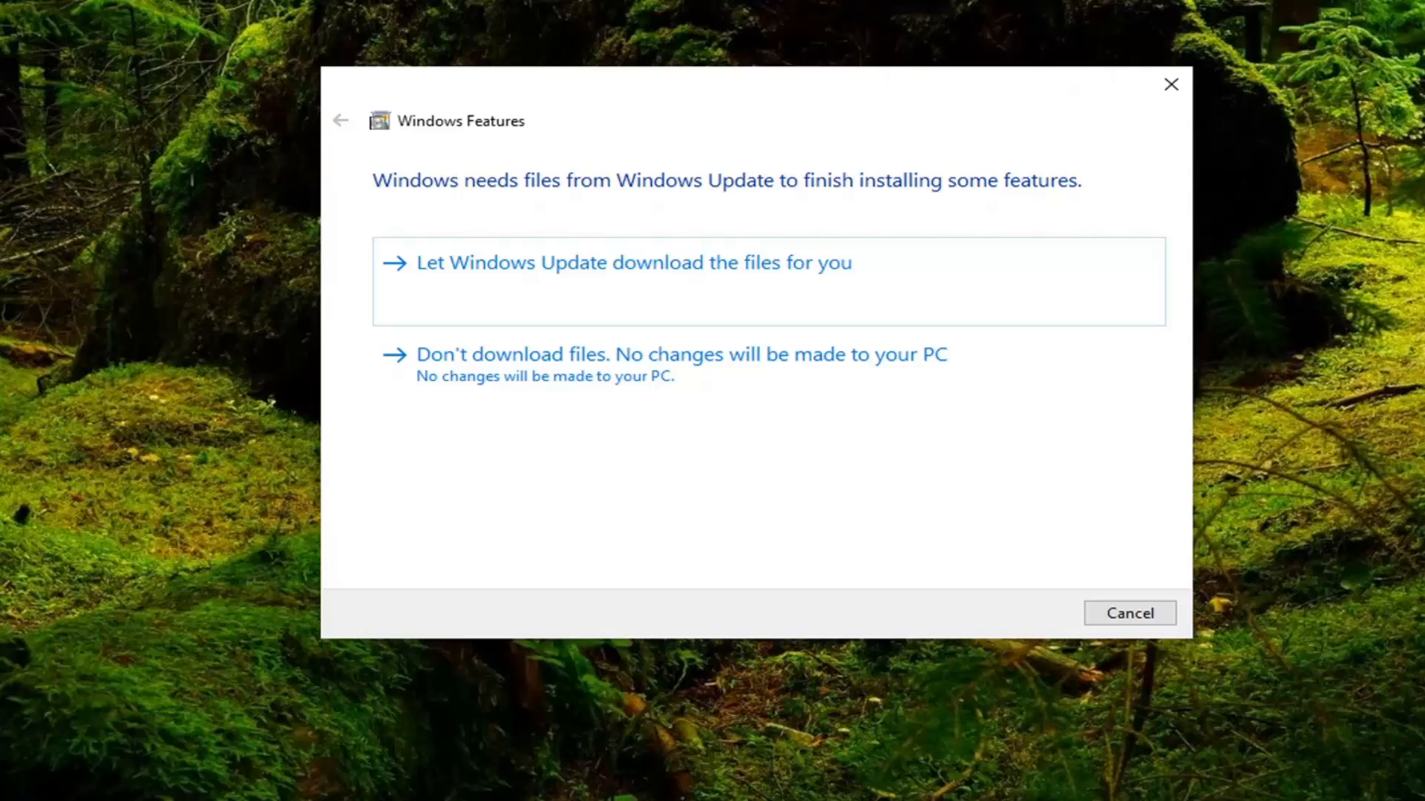
mouse_move(671, 309)
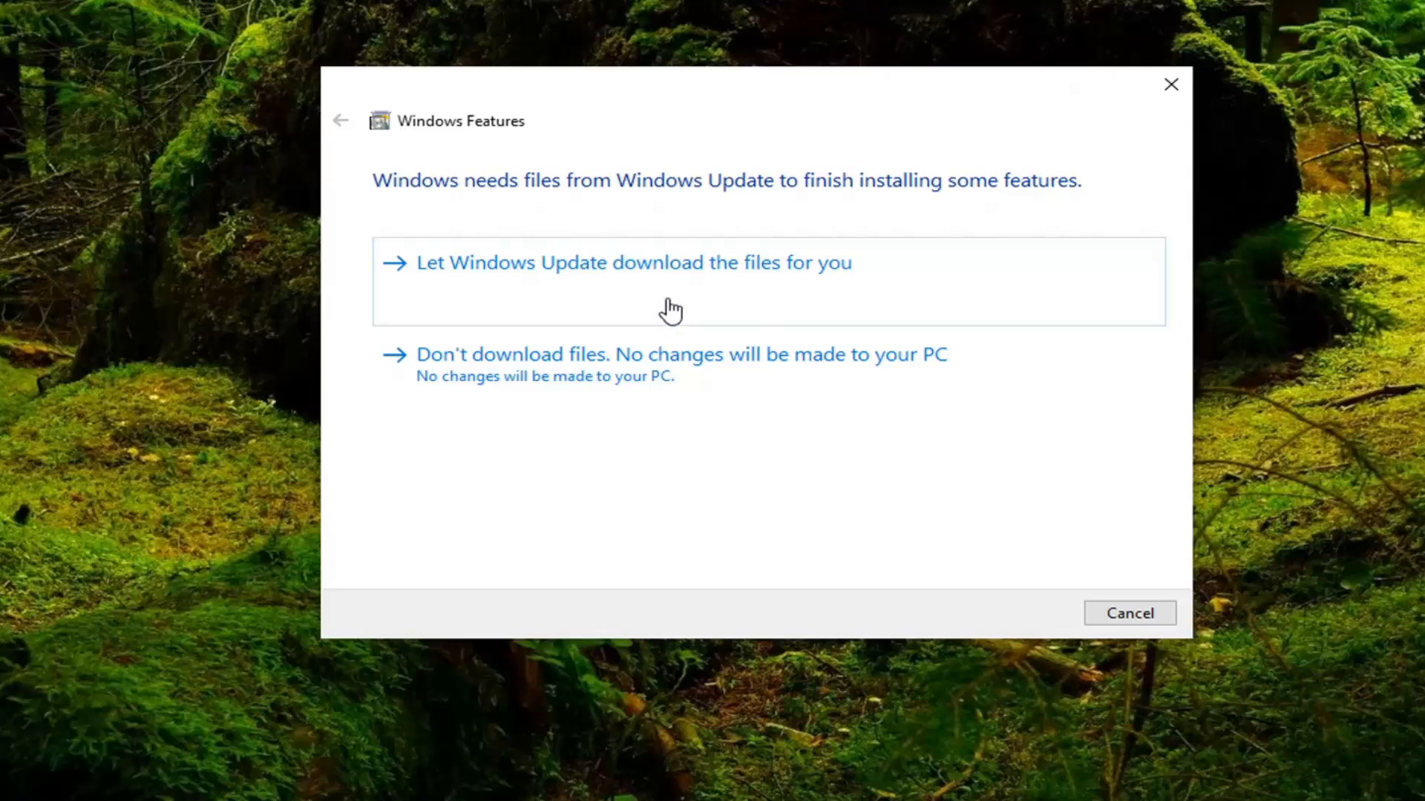
mouse_move(782, 277)
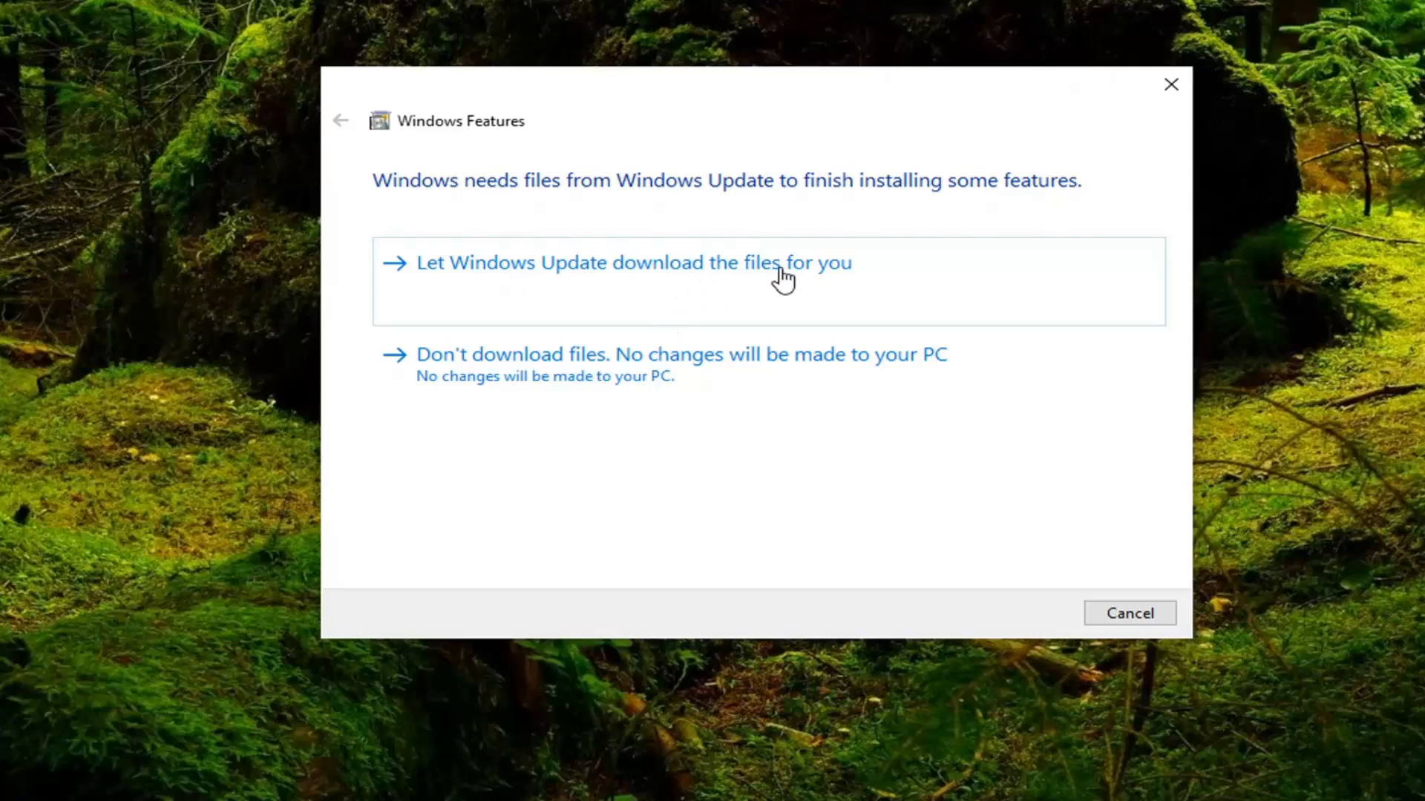
- Let Windows Update download the required files to finish installing .NET Framework 3.5
left_click(630, 262)
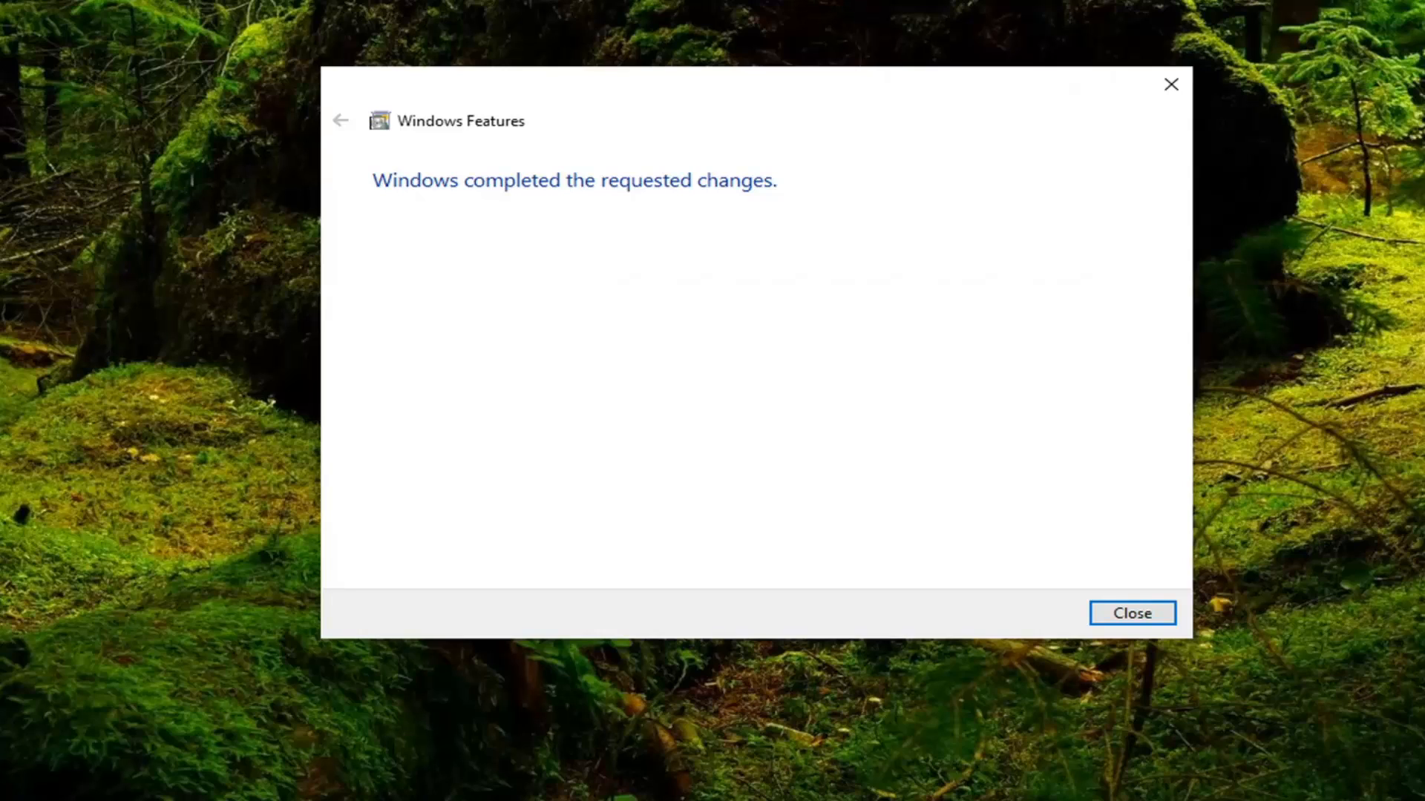
mouse_move(1224, 640)
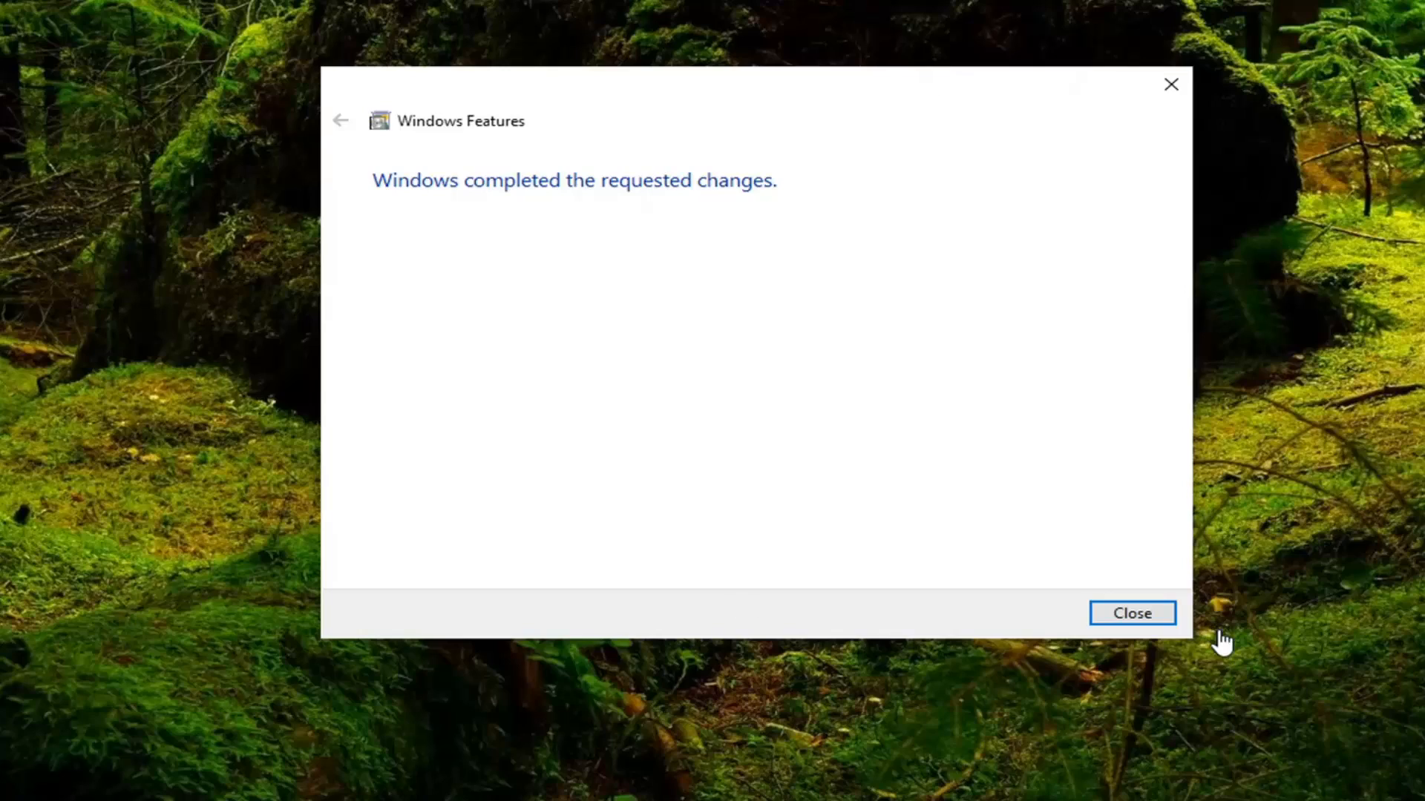
- Dismiss the 'Windows completed the requested changes' notice to return to the desktop
left_click(1131, 613)
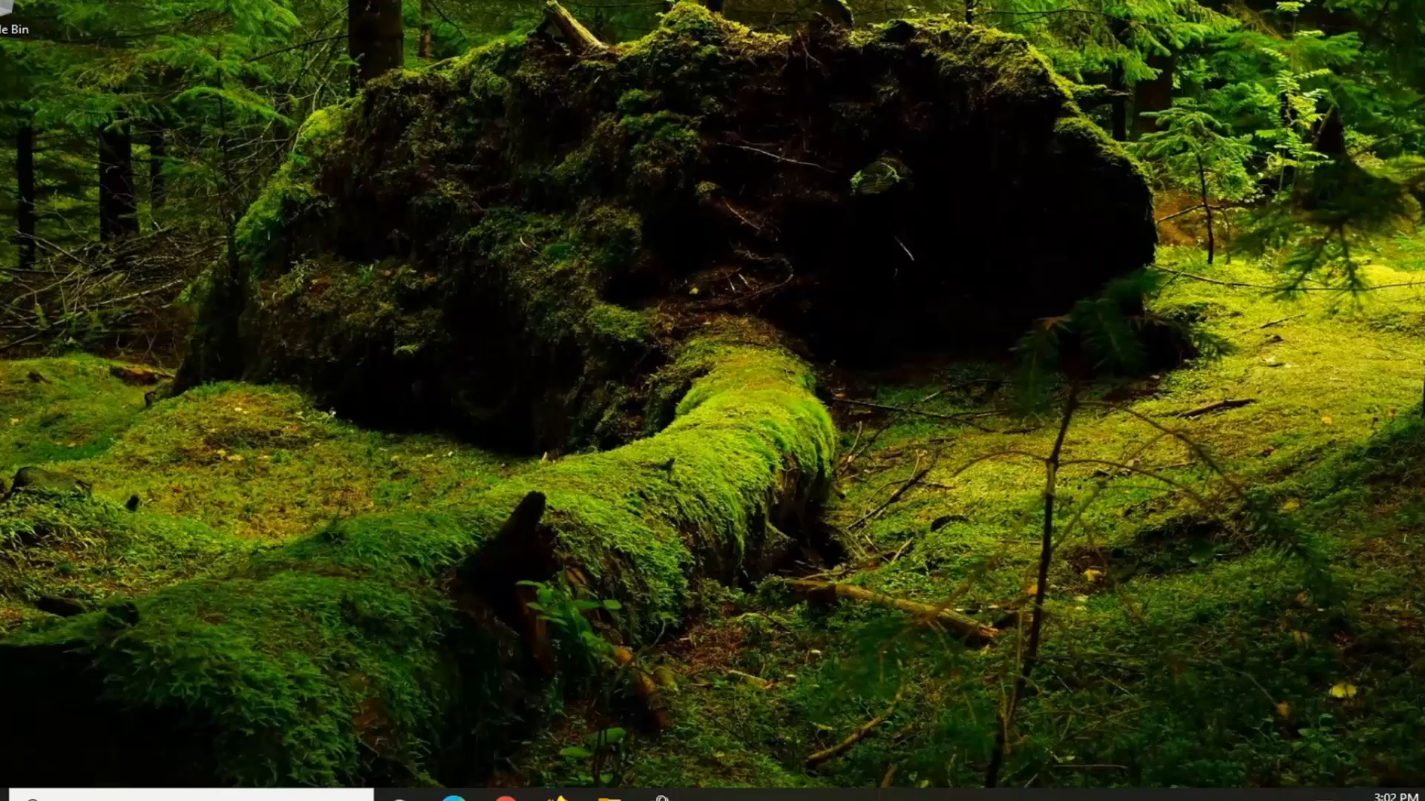